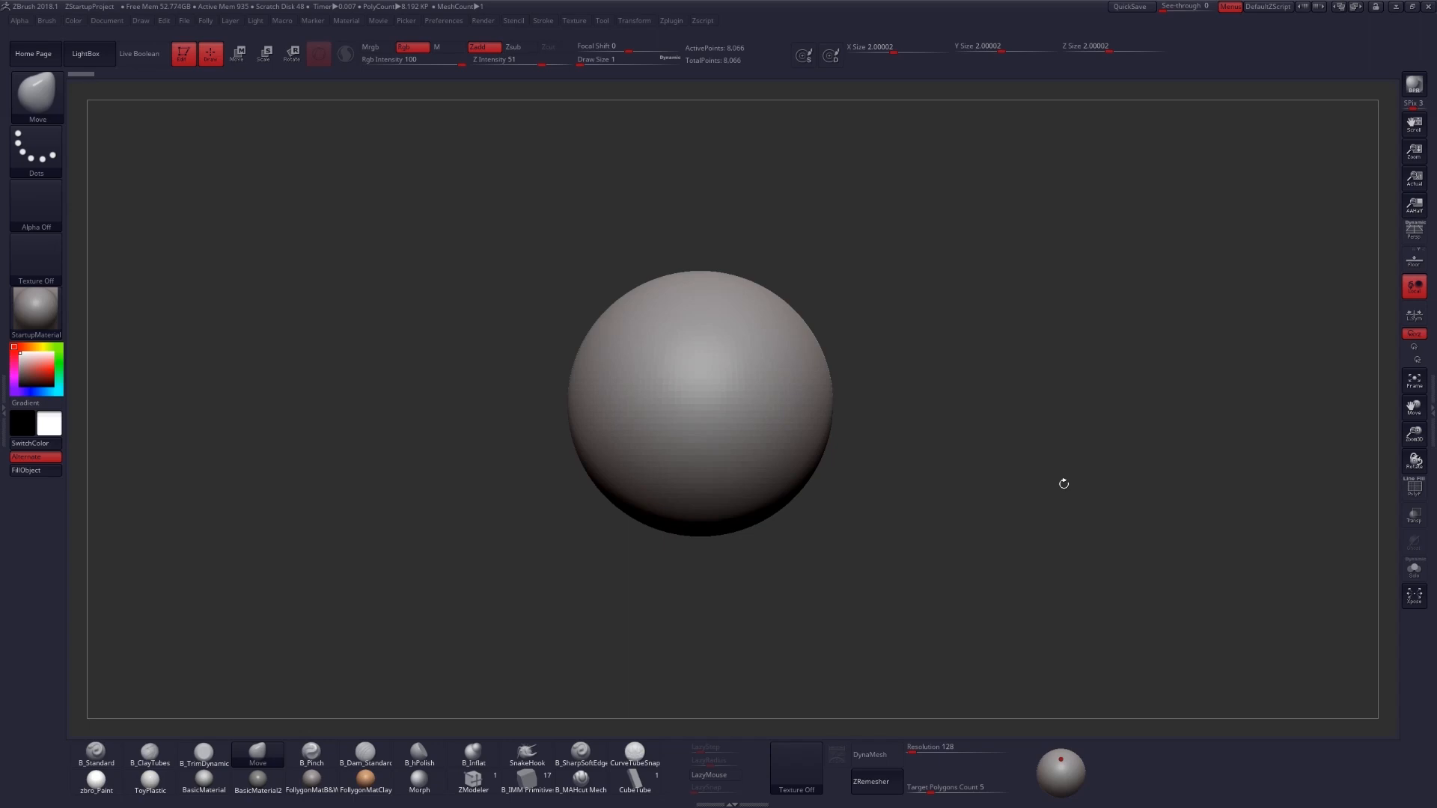
Step: Load Mannequin_Human_Female.ZPR from LightBox Project > Mannequin, discarding changes to the sphere scene
left_click(85, 54)
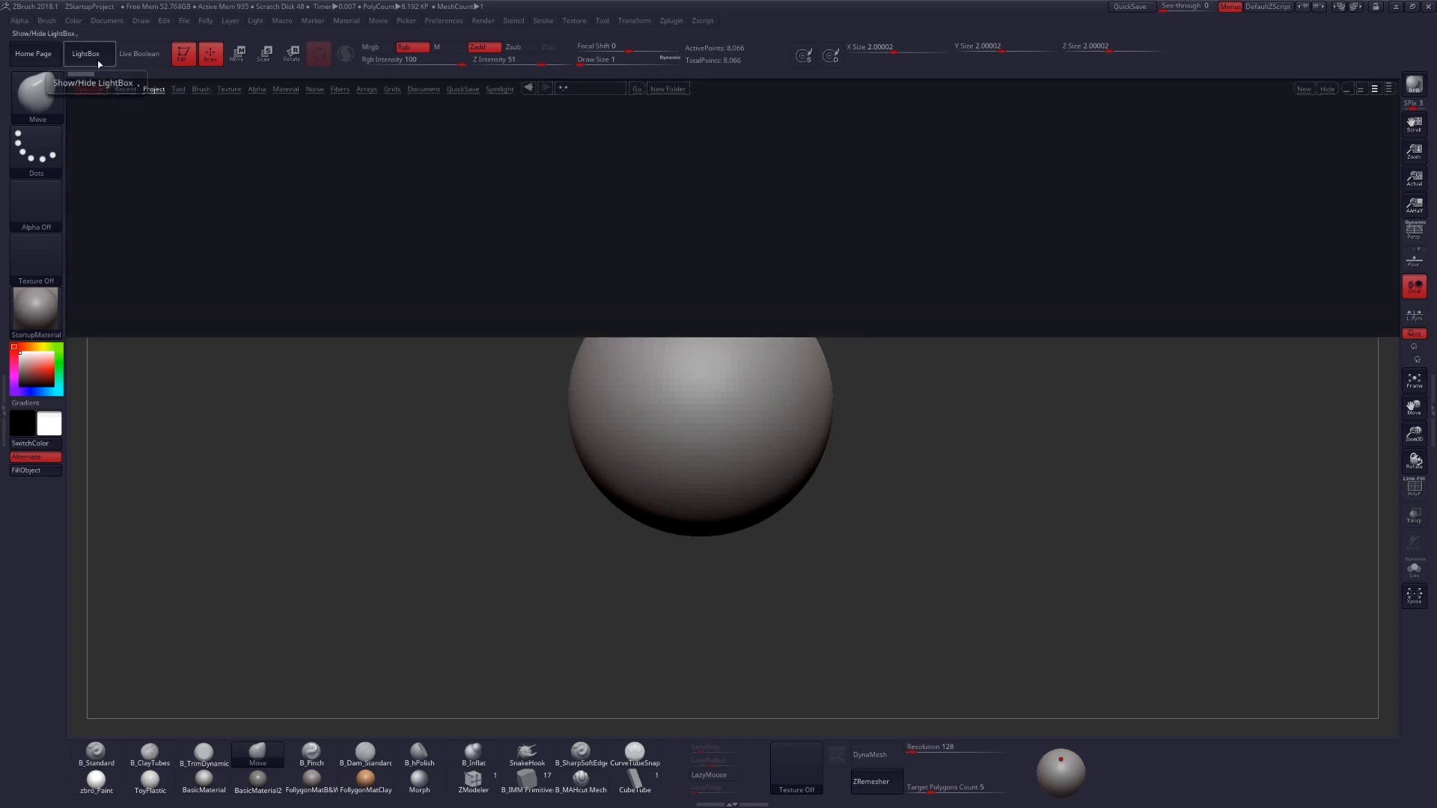
left_click(85, 54)
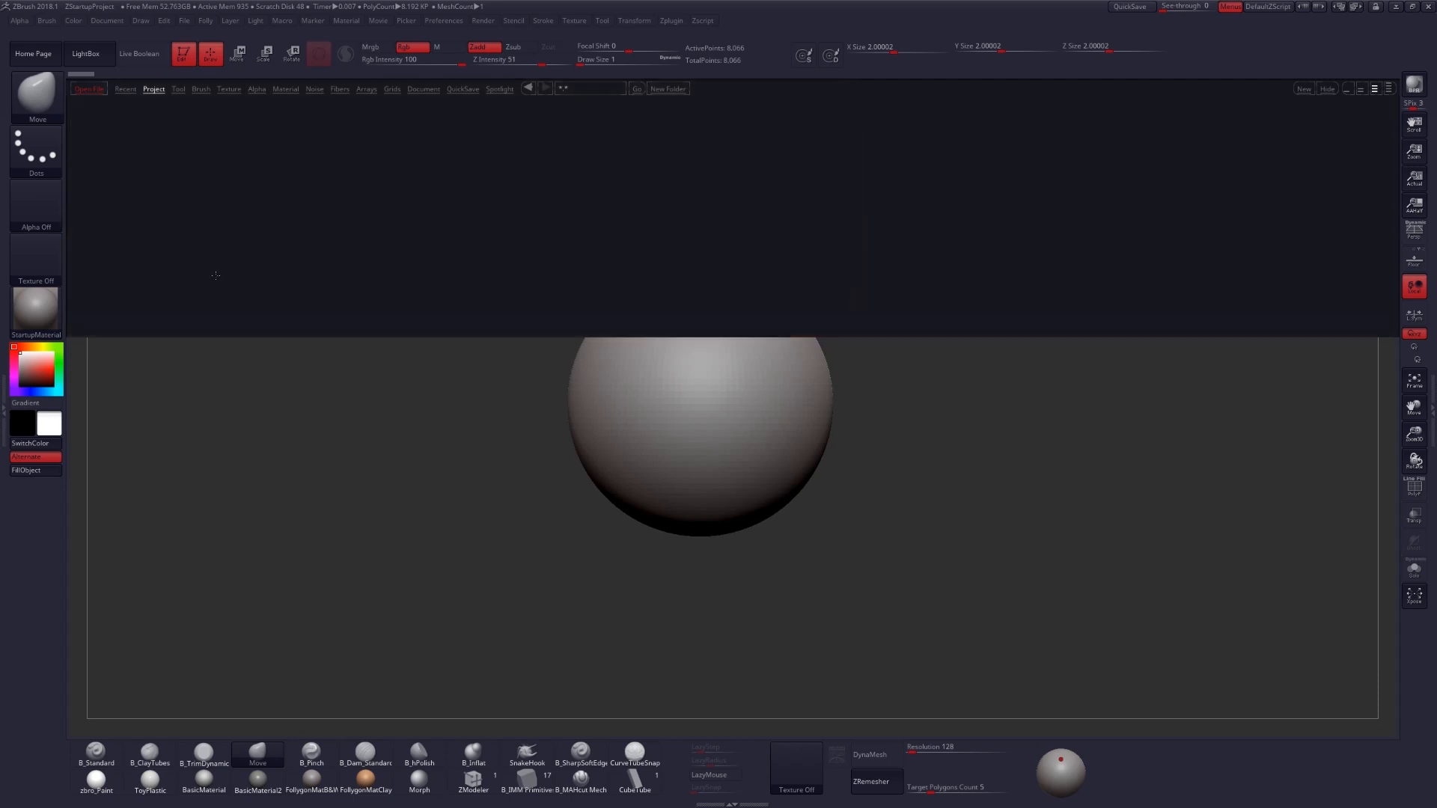
left_click(152, 88)
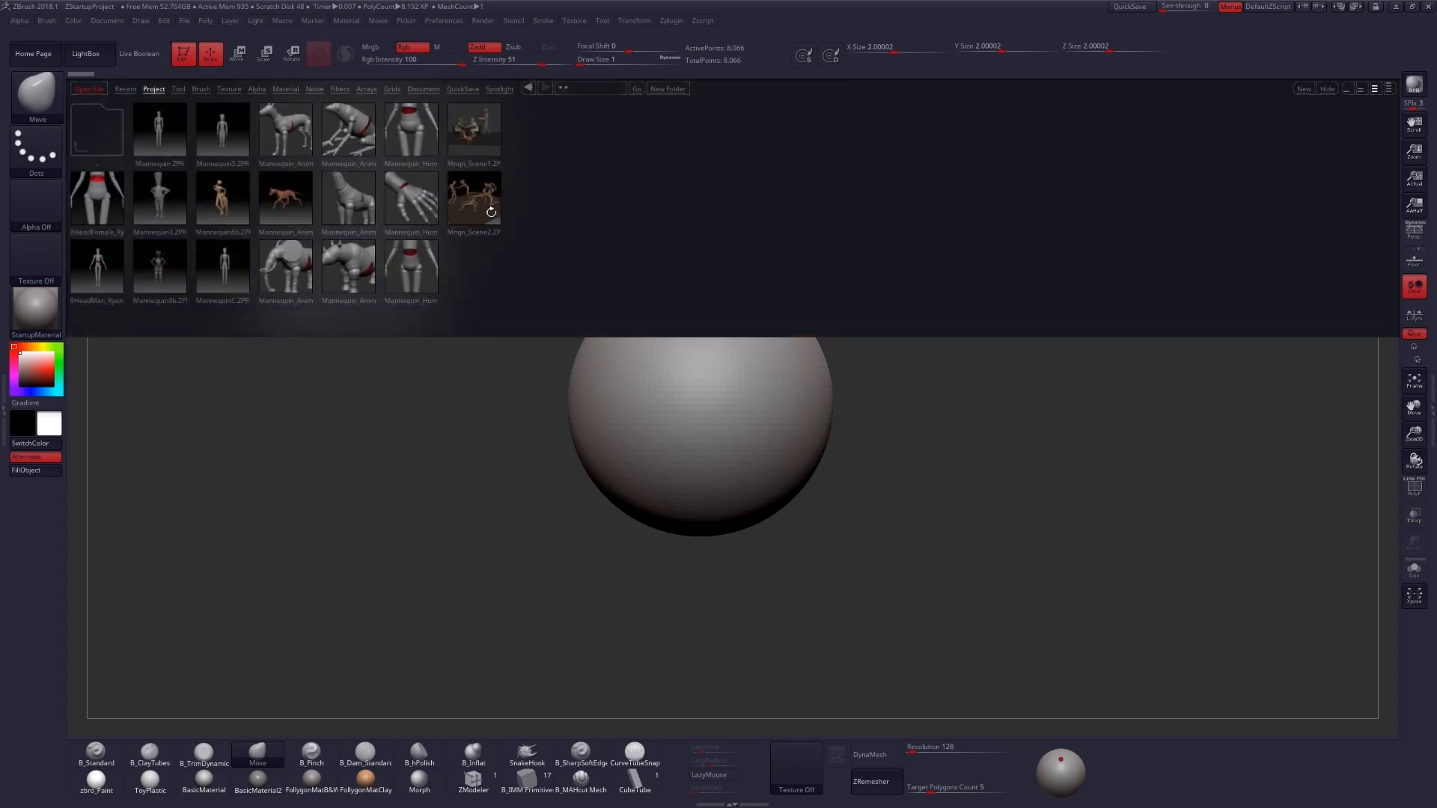
mouse_move(427, 223)
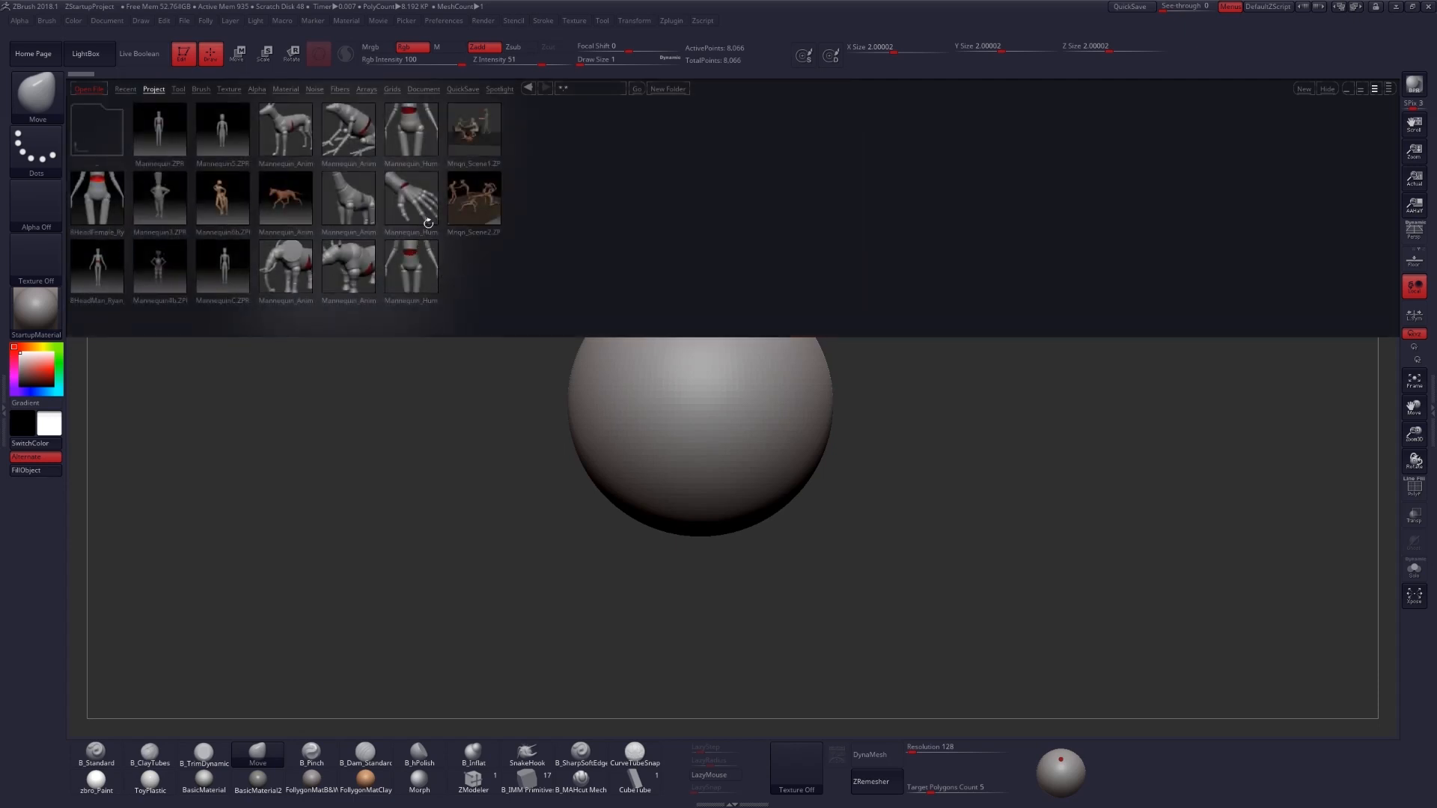
left_click(410, 131)
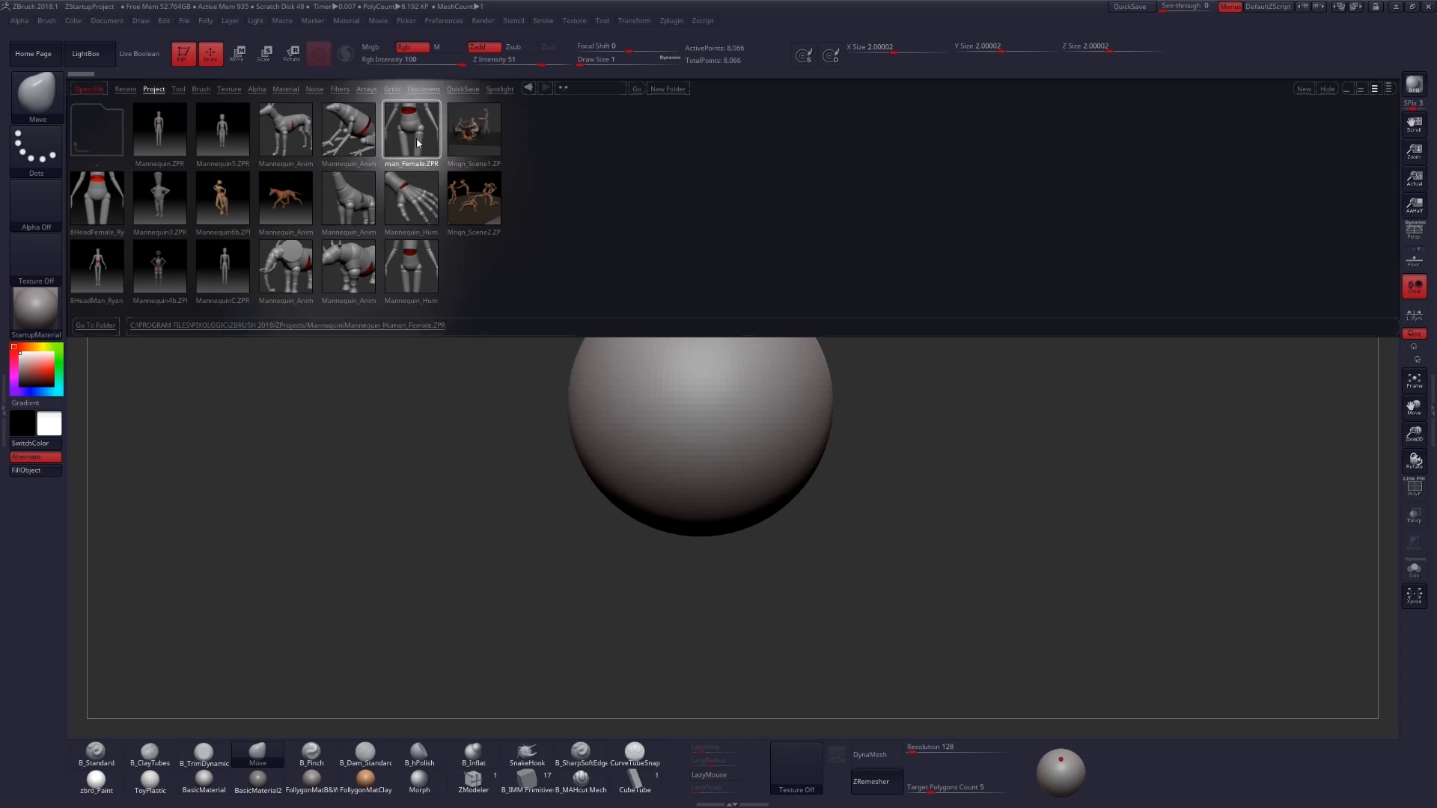
double_click(410, 132)
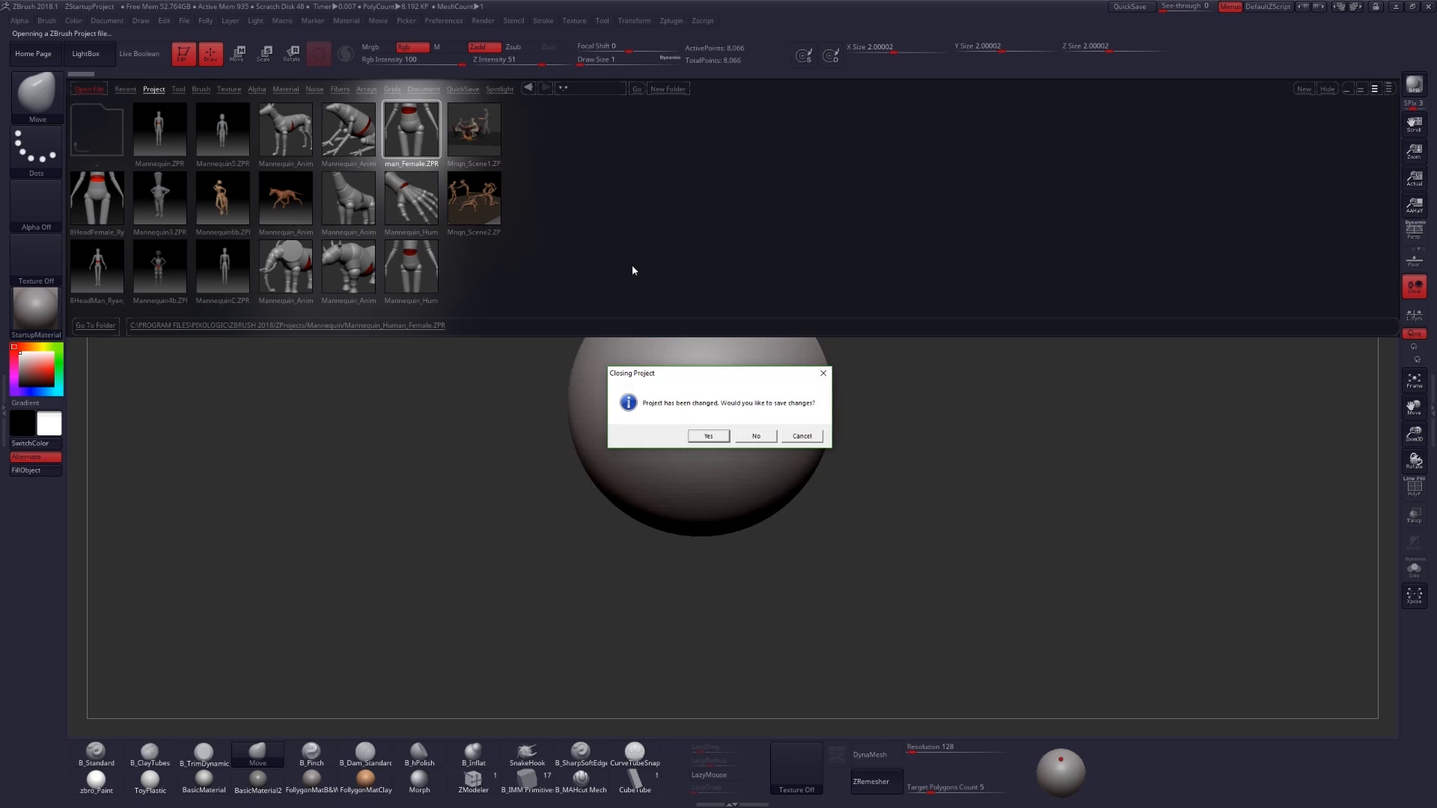
mouse_move(754, 443)
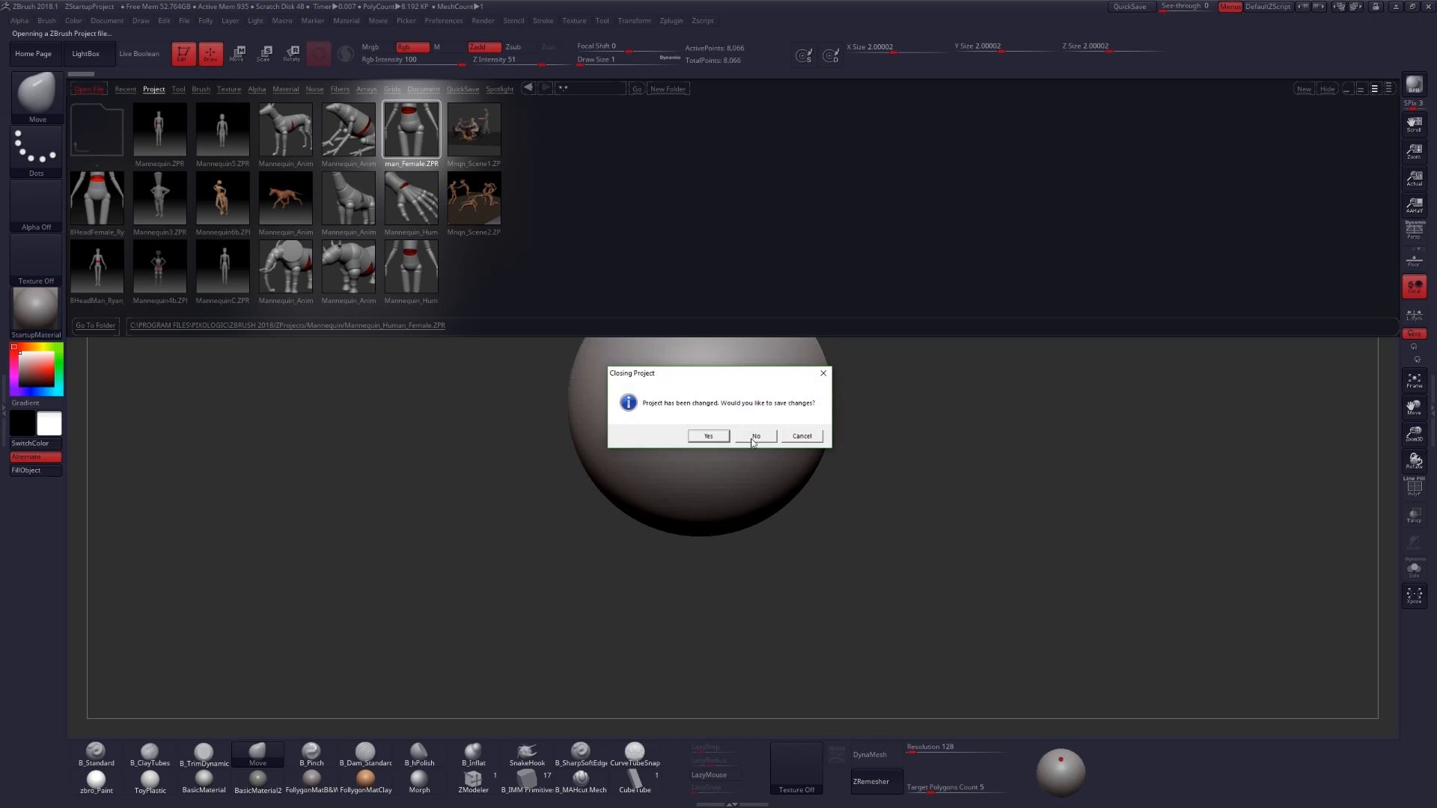
left_click(754, 436)
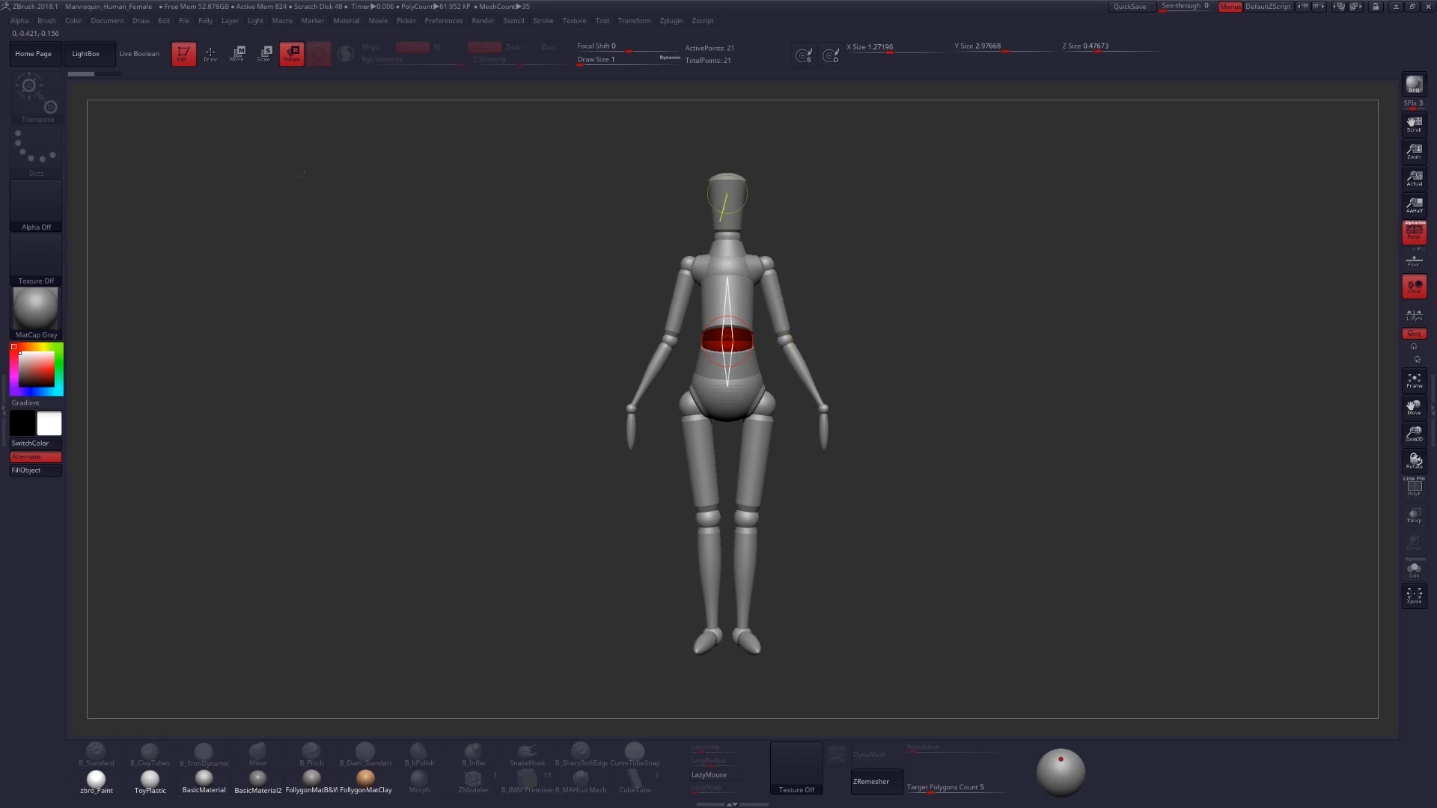
Step: Repose the mannequin's extended arm and foot angle, legs apart and arms angled outward
left_click(264, 54)
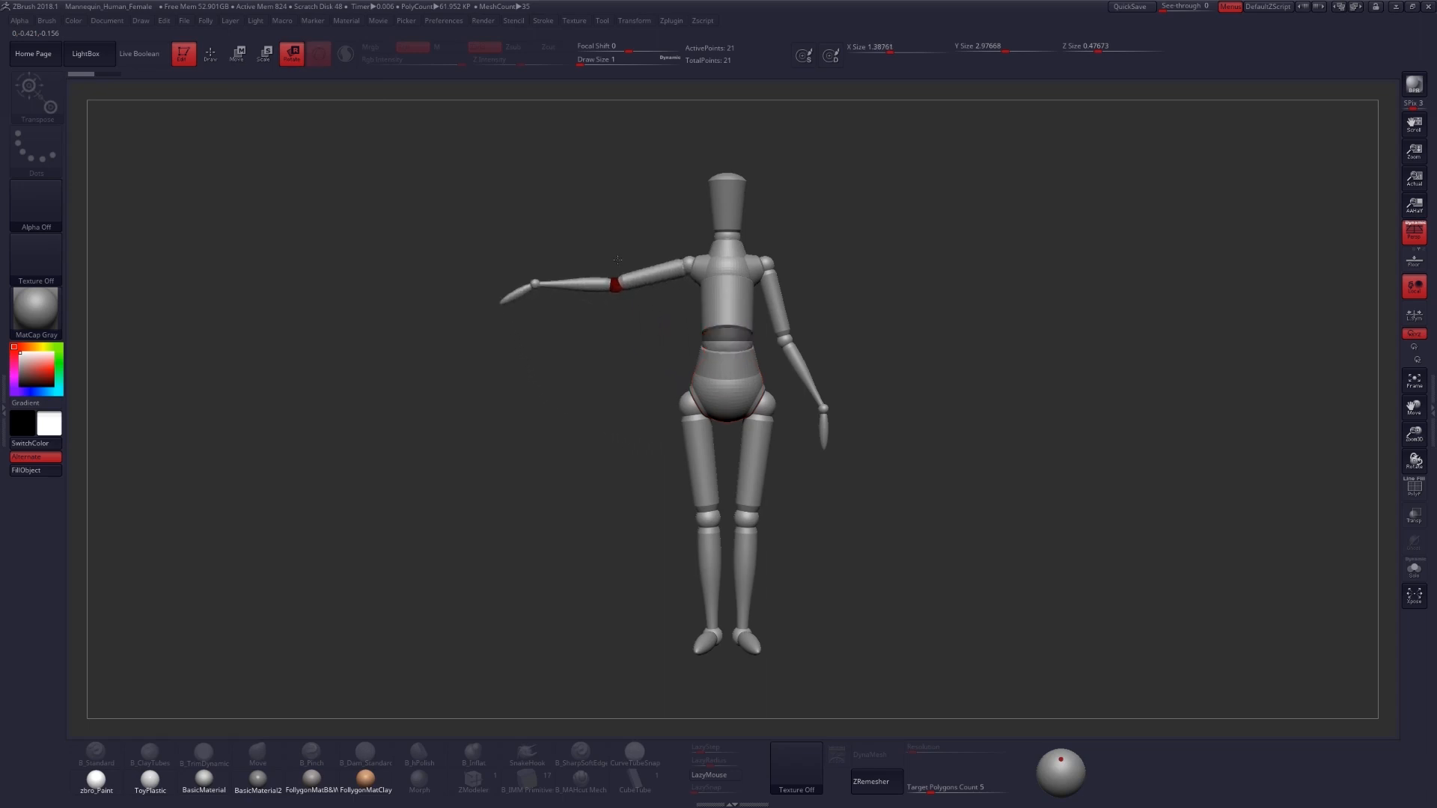
left_click_drag(614, 284, 545, 320)
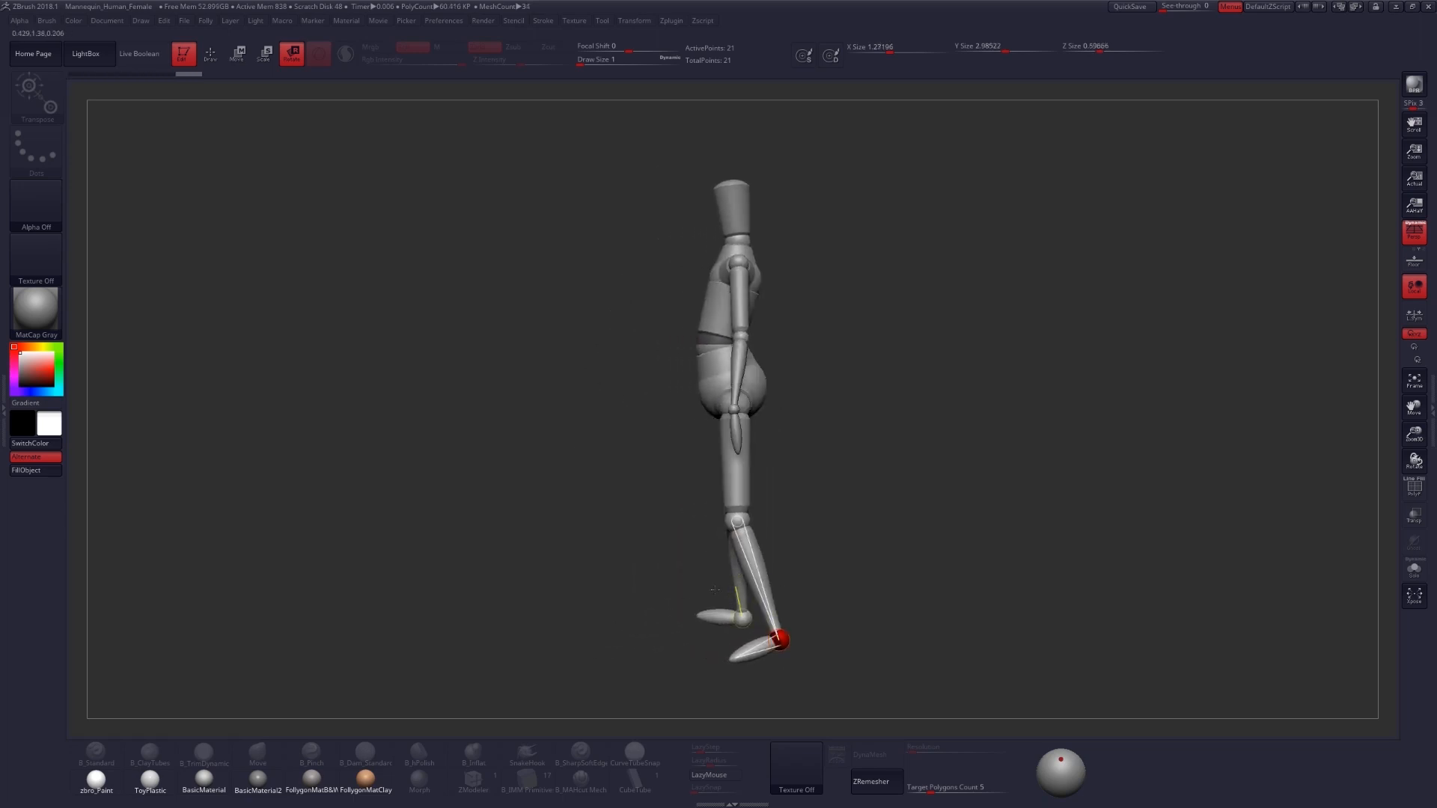
left_click_drag(773, 639, 798, 578)
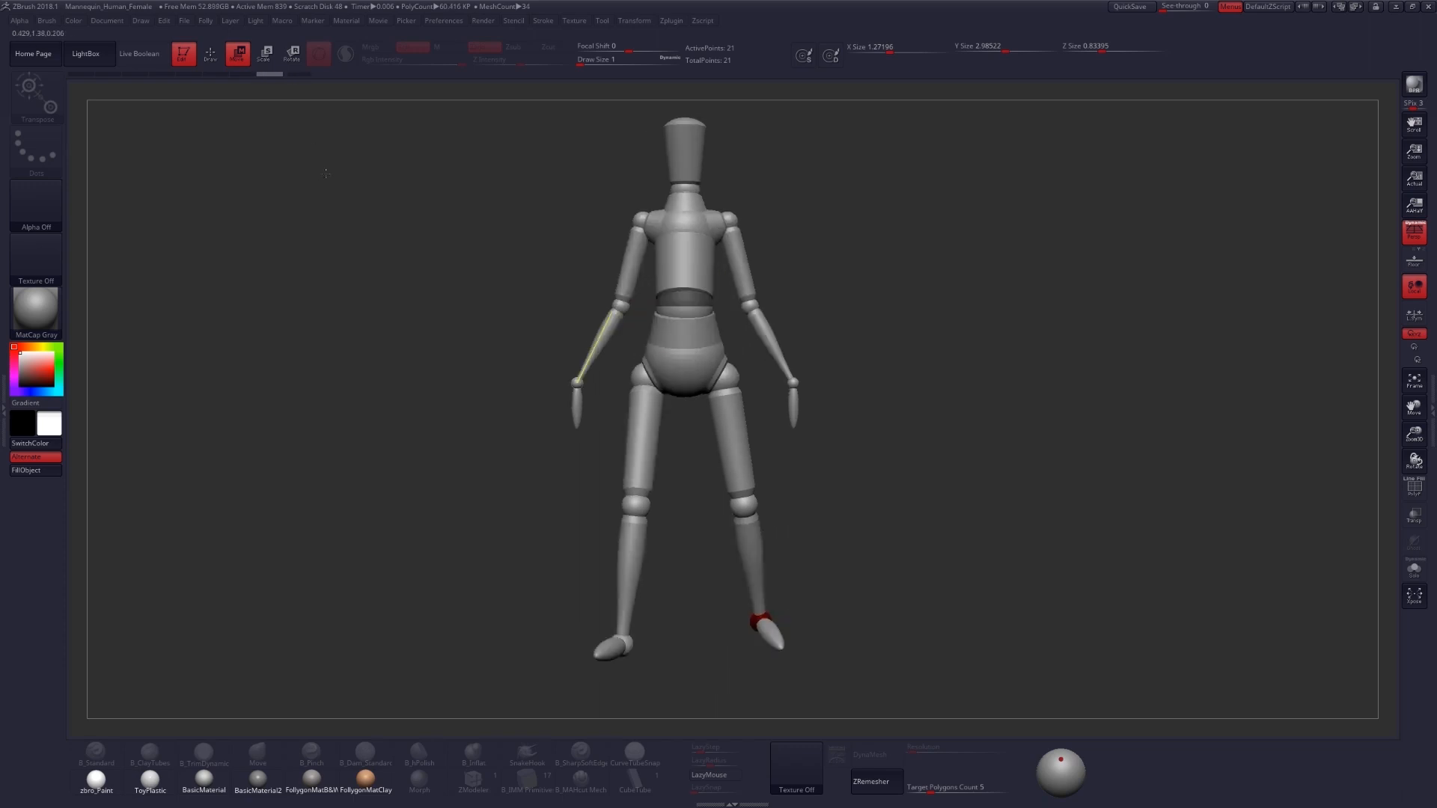
mouse_move(293, 54)
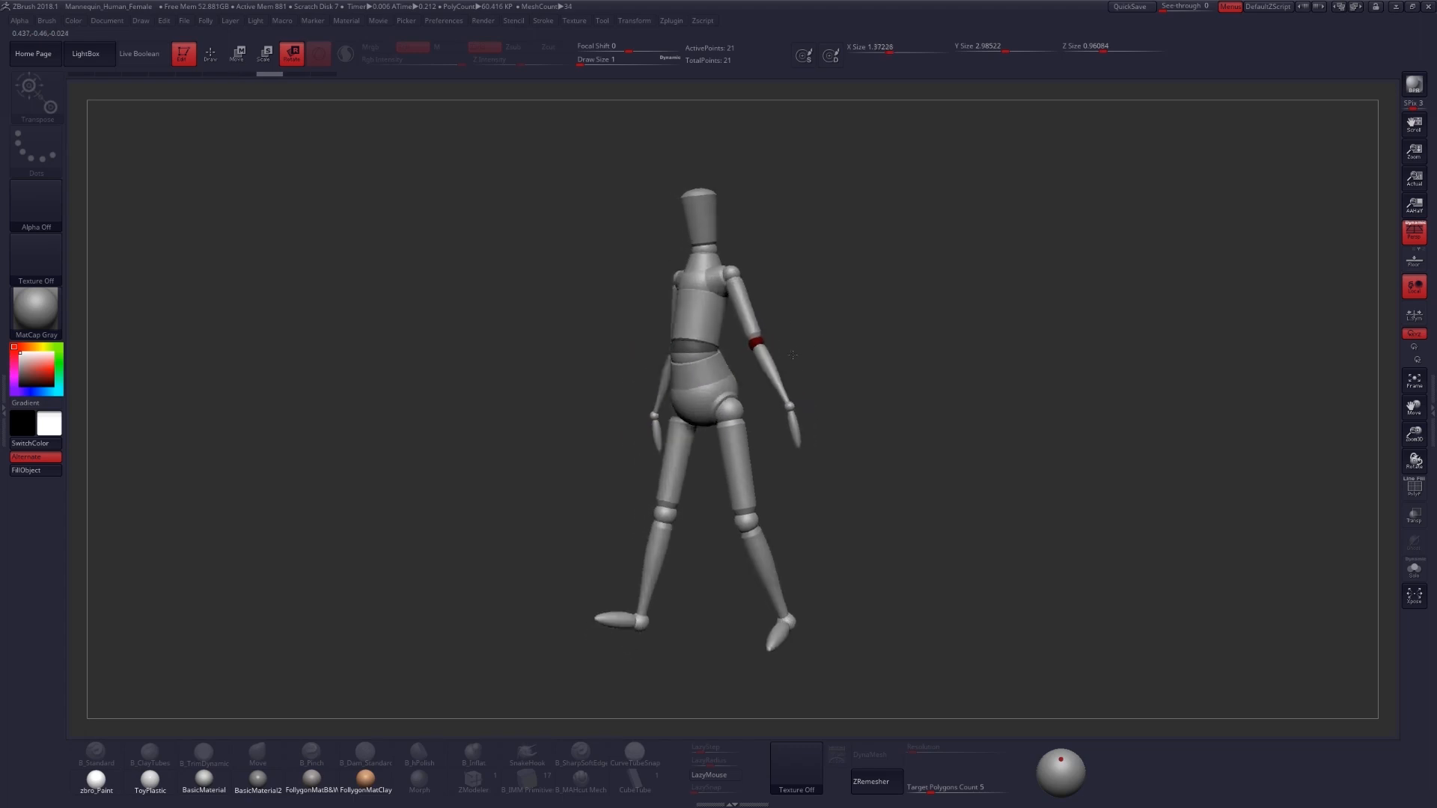
Step: Bend one forearm up at the elbow and bring the legs closer together
left_click_drag(794, 354, 550, 316)
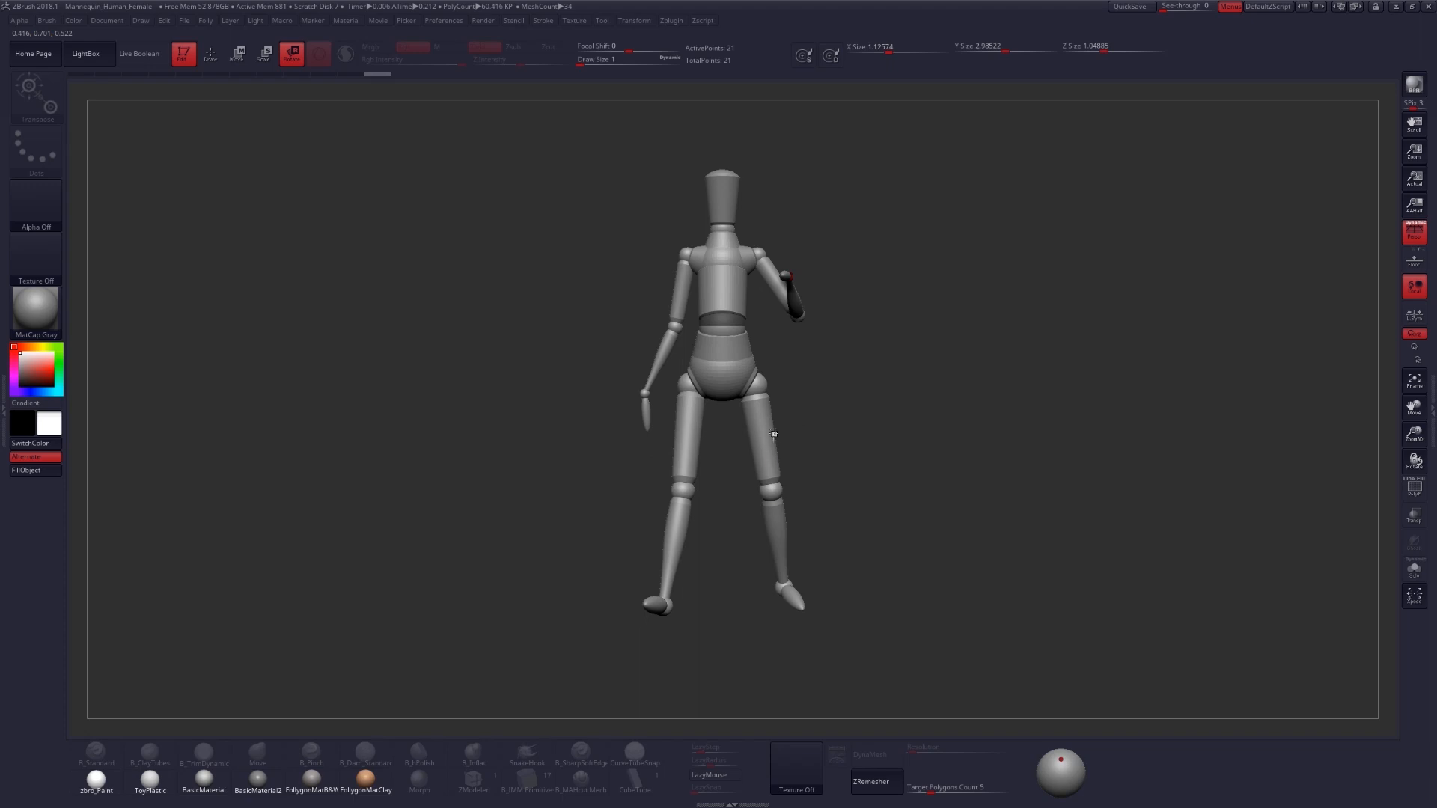
left_click_drag(773, 434, 761, 455)
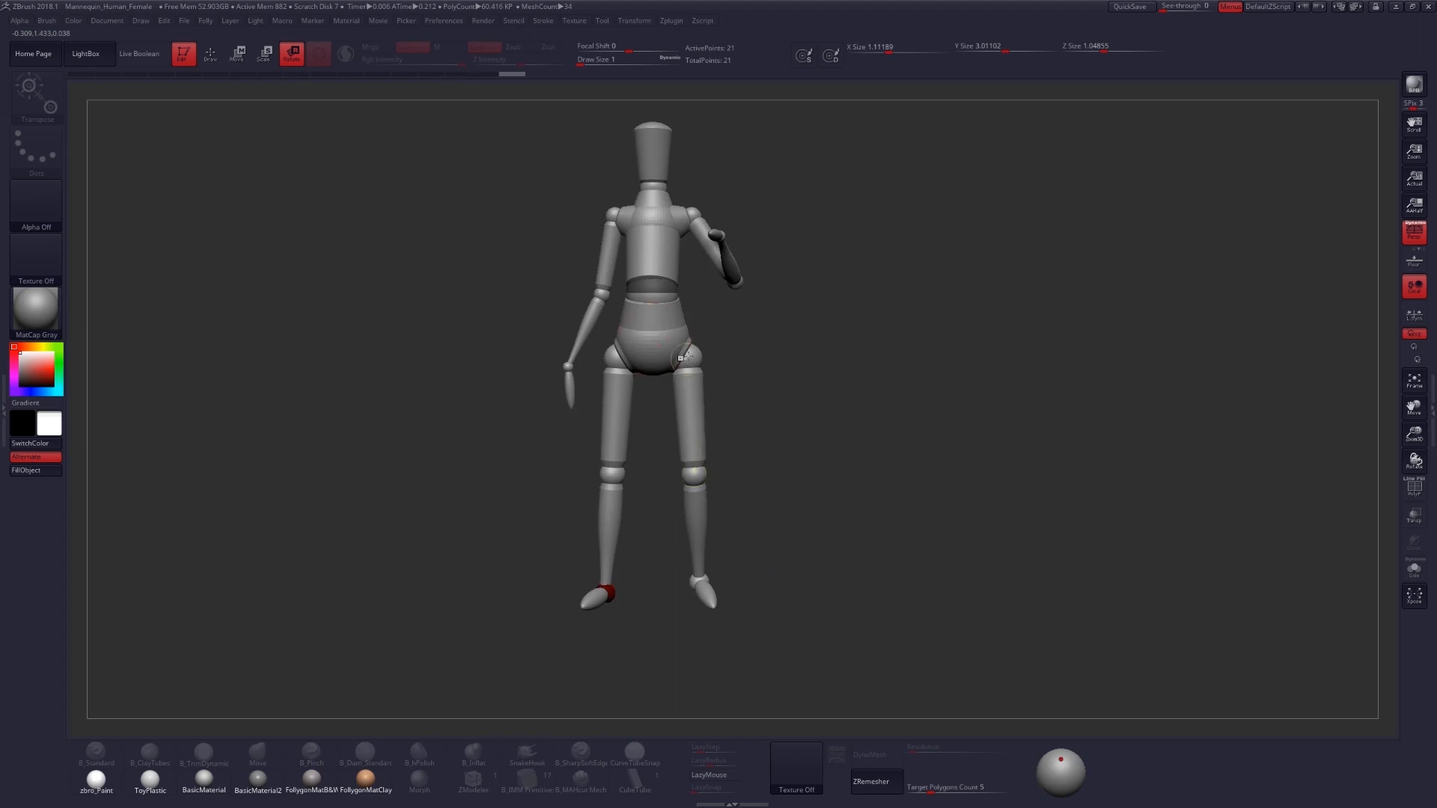
Step: Tilt the planted foot into the contrapposto stance and check the pose from the side
left_click_drag(678, 357, 734, 394)
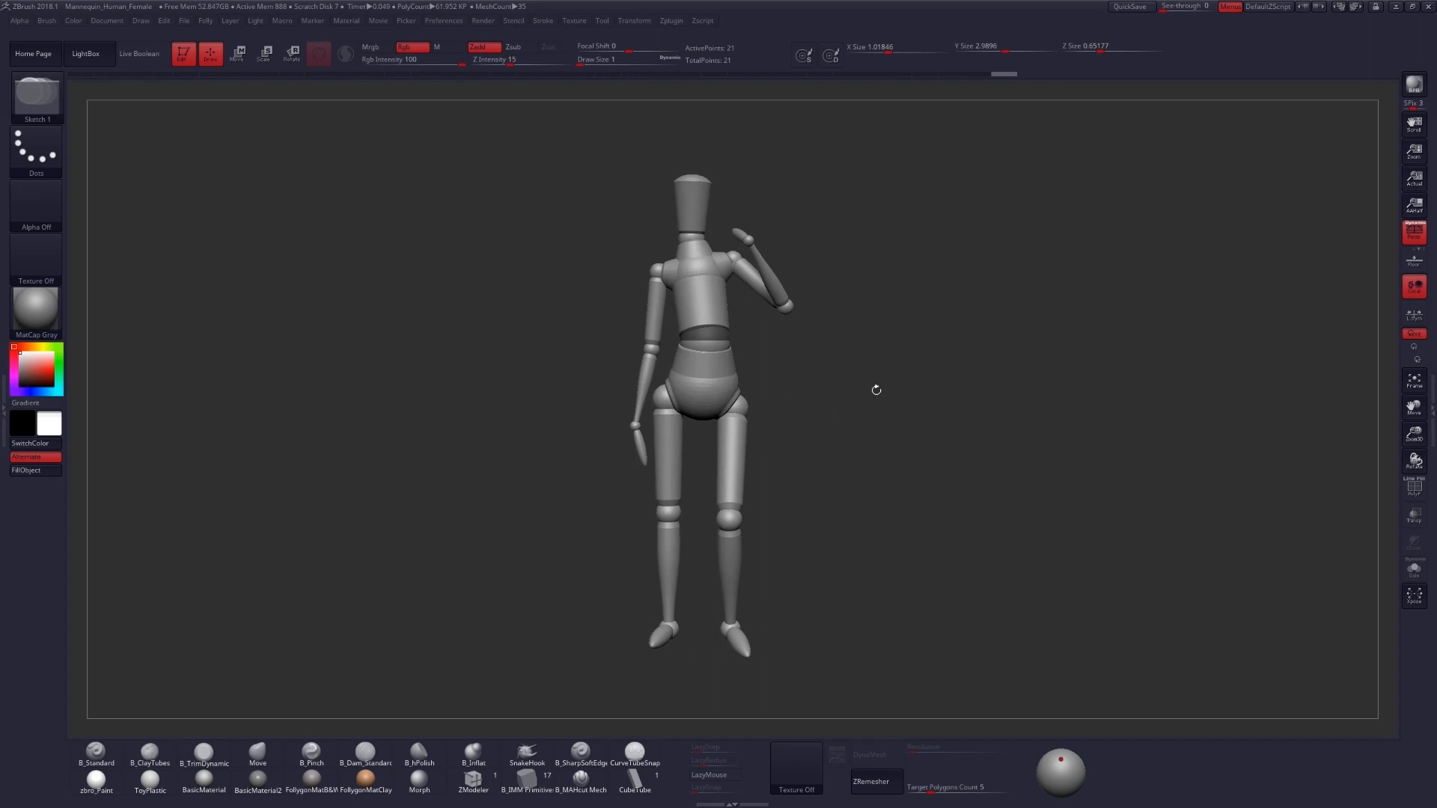
left_click_drag(876, 389, 786, 413)
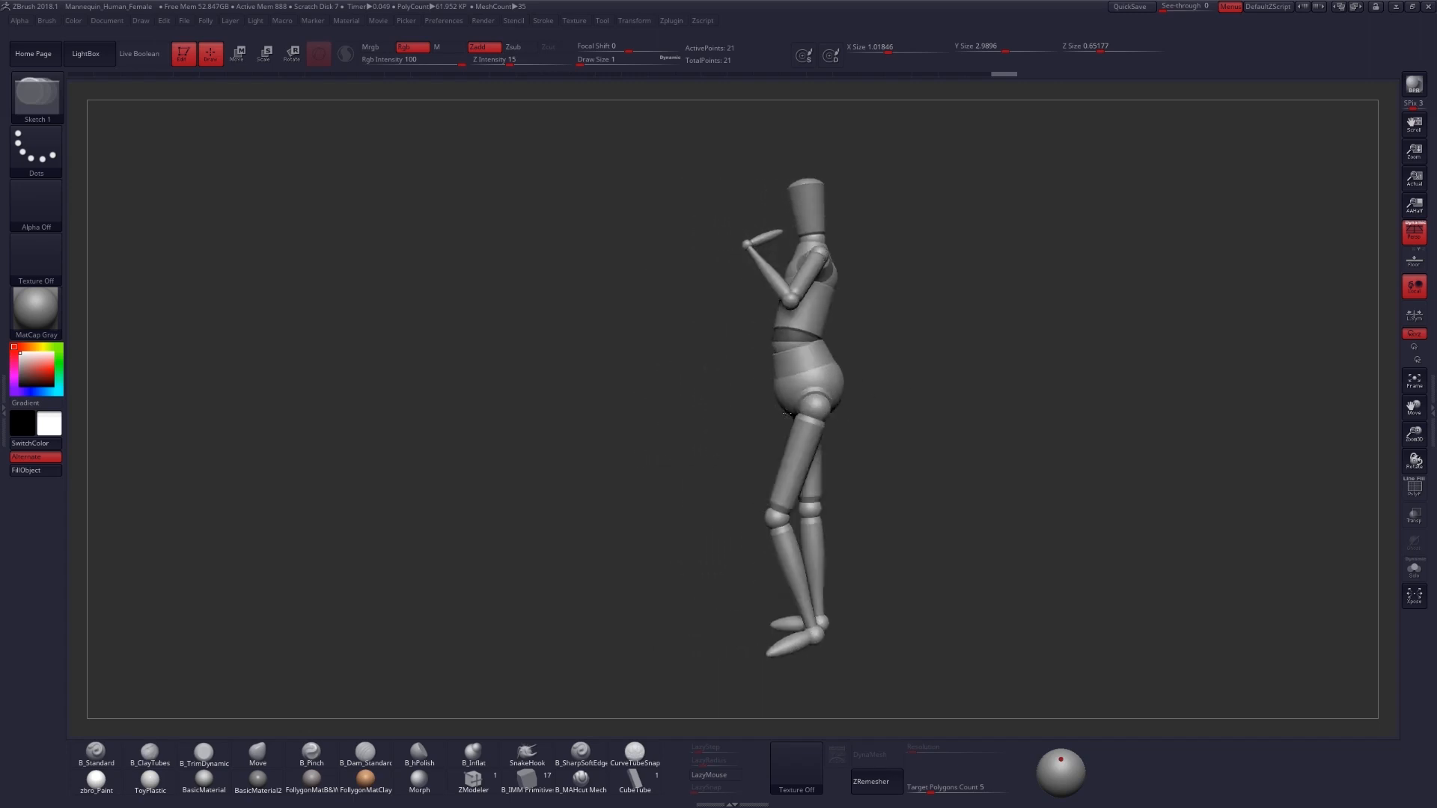
left_click_drag(798, 413, 595, 413)
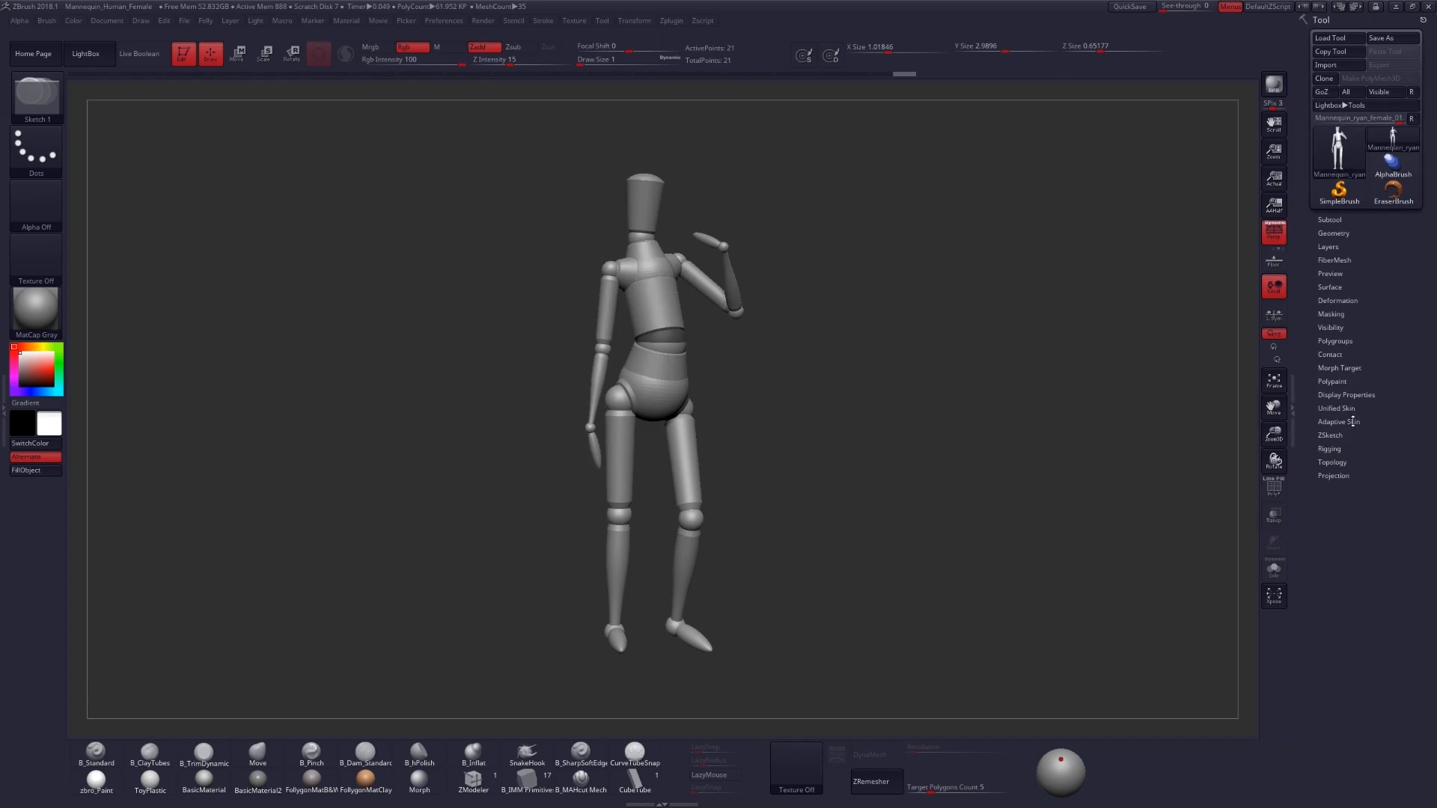
Step: Make an adaptive skin from the posed mannequin via Tool > Adaptive Skin
left_click(1338, 421)
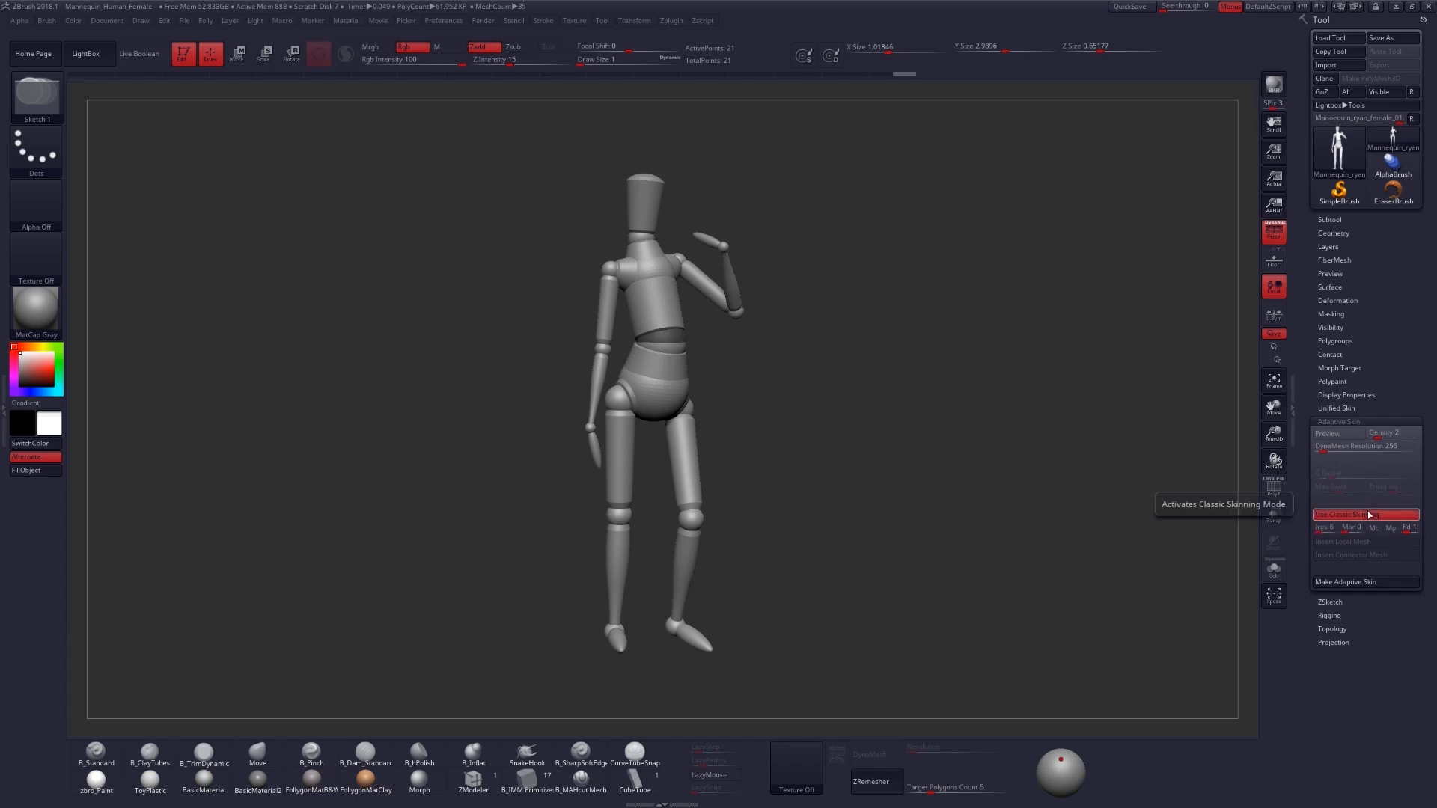
mouse_move(1362, 588)
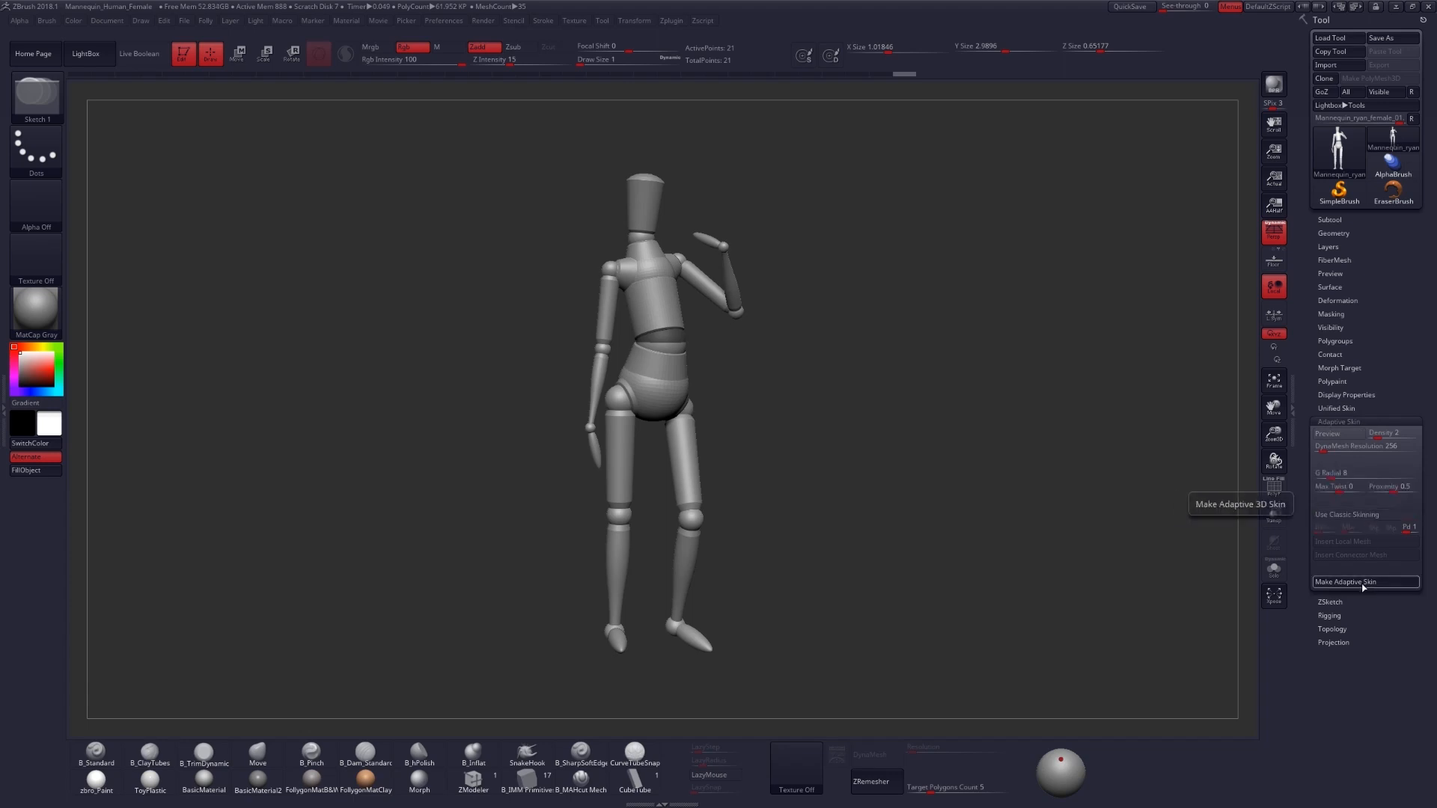
left_click(1365, 580)
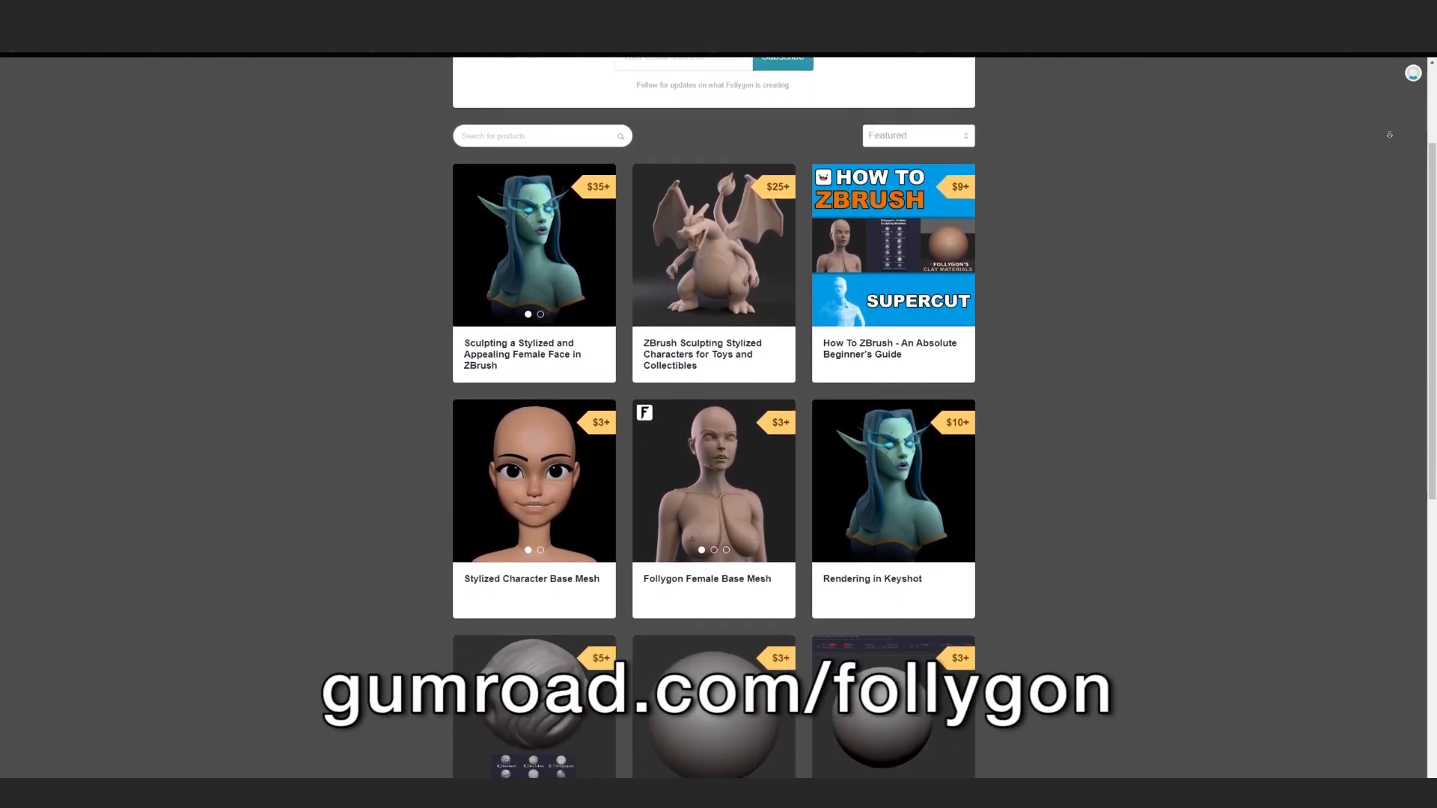
scroll("down", 3)
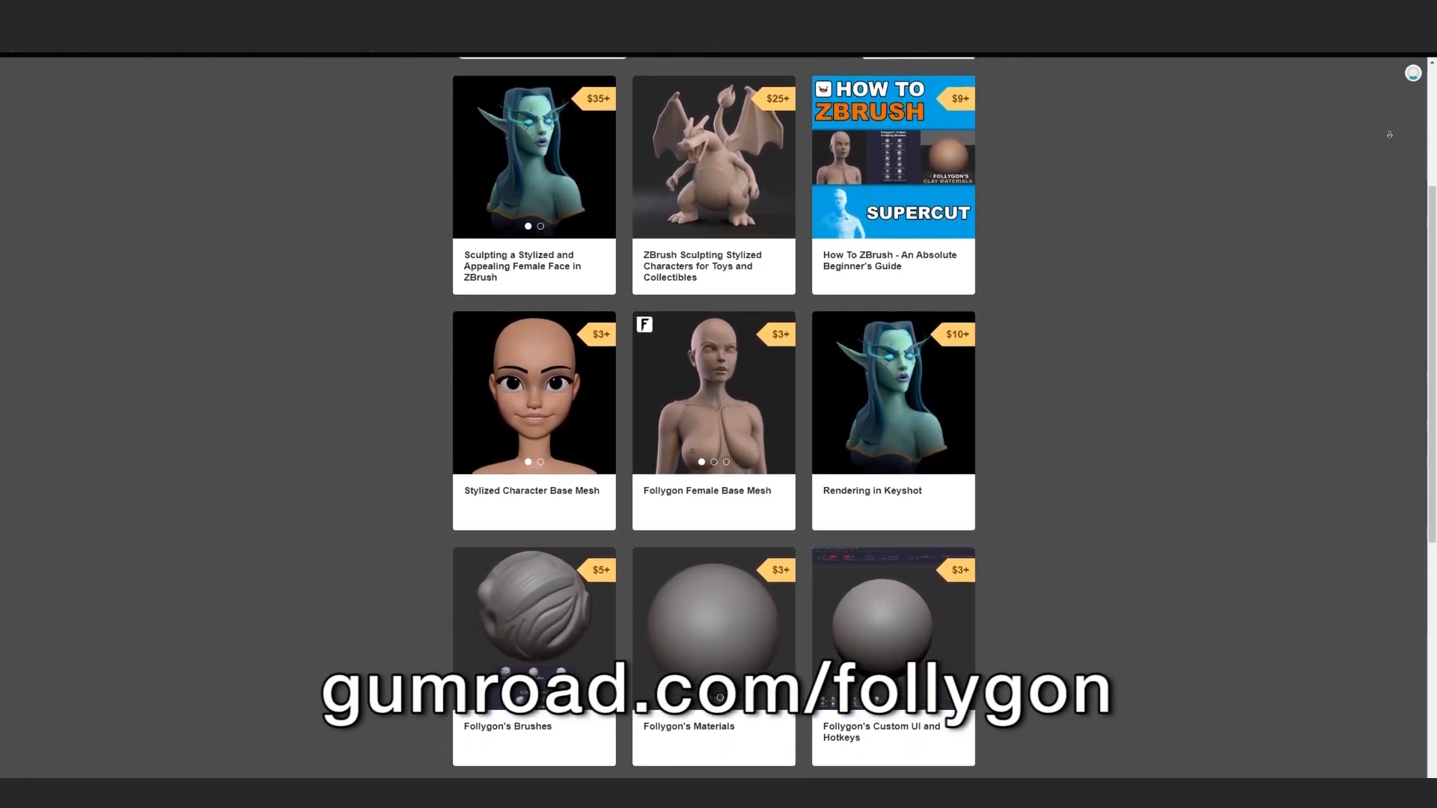
scroll("down", 3)
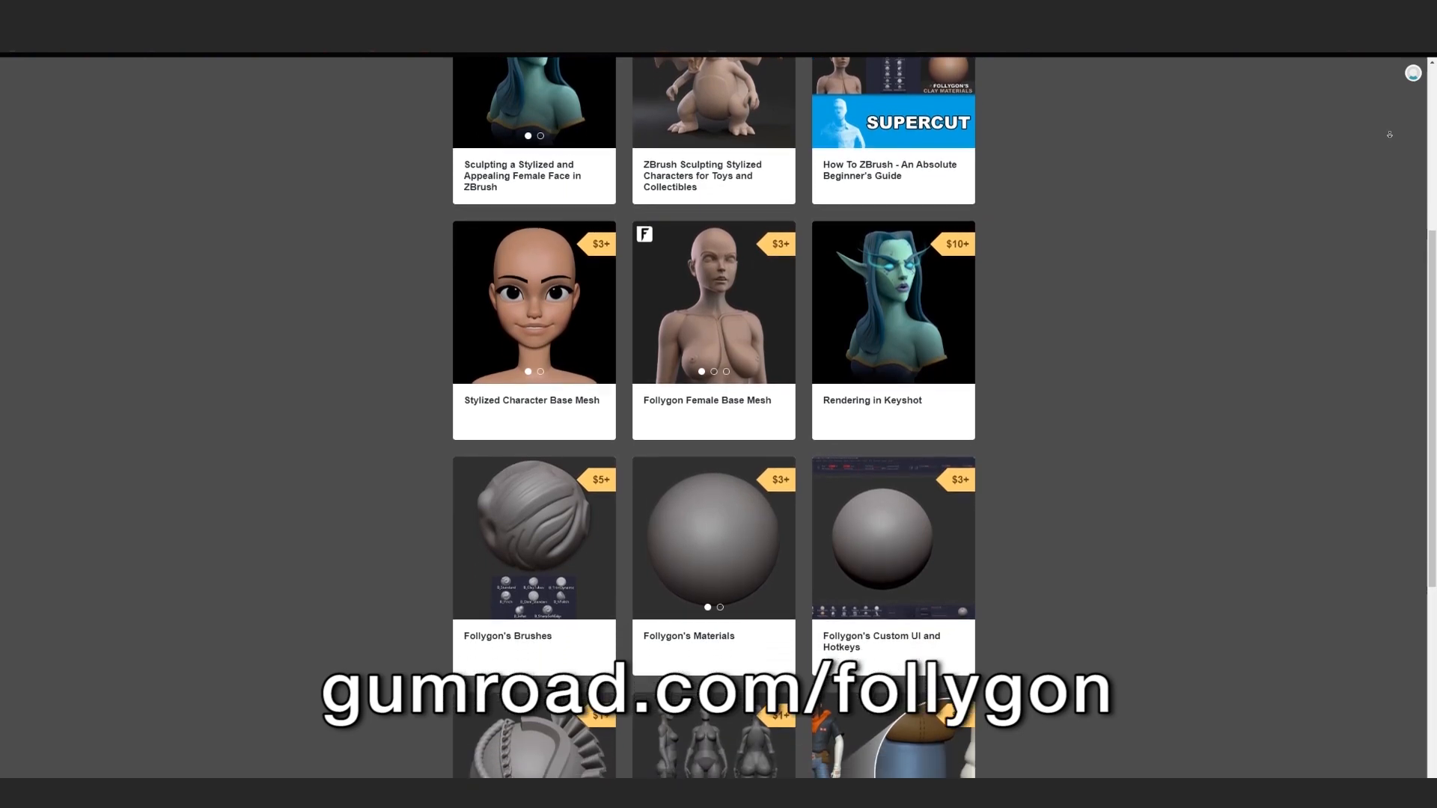
scroll("down", 3)
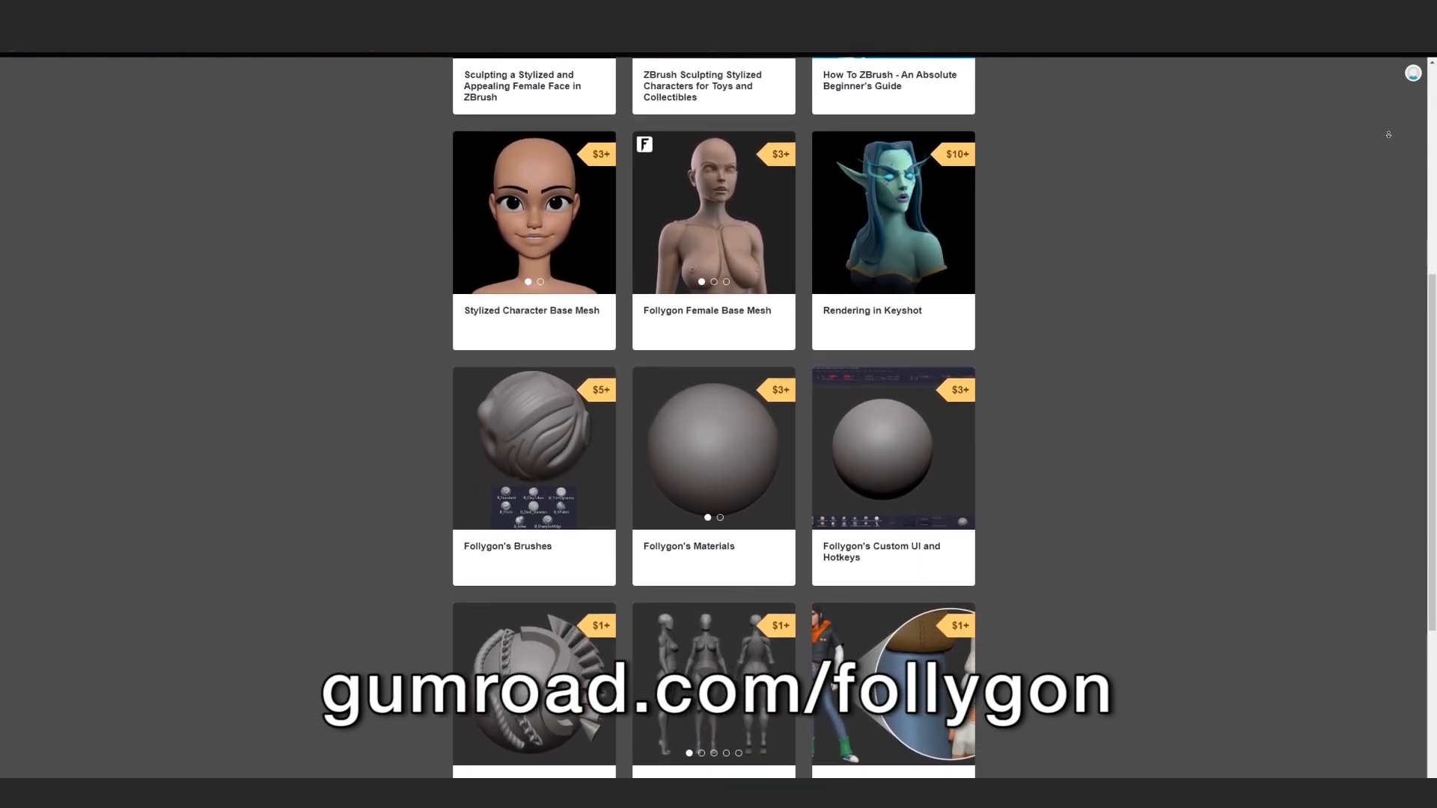
scroll("down", 3)
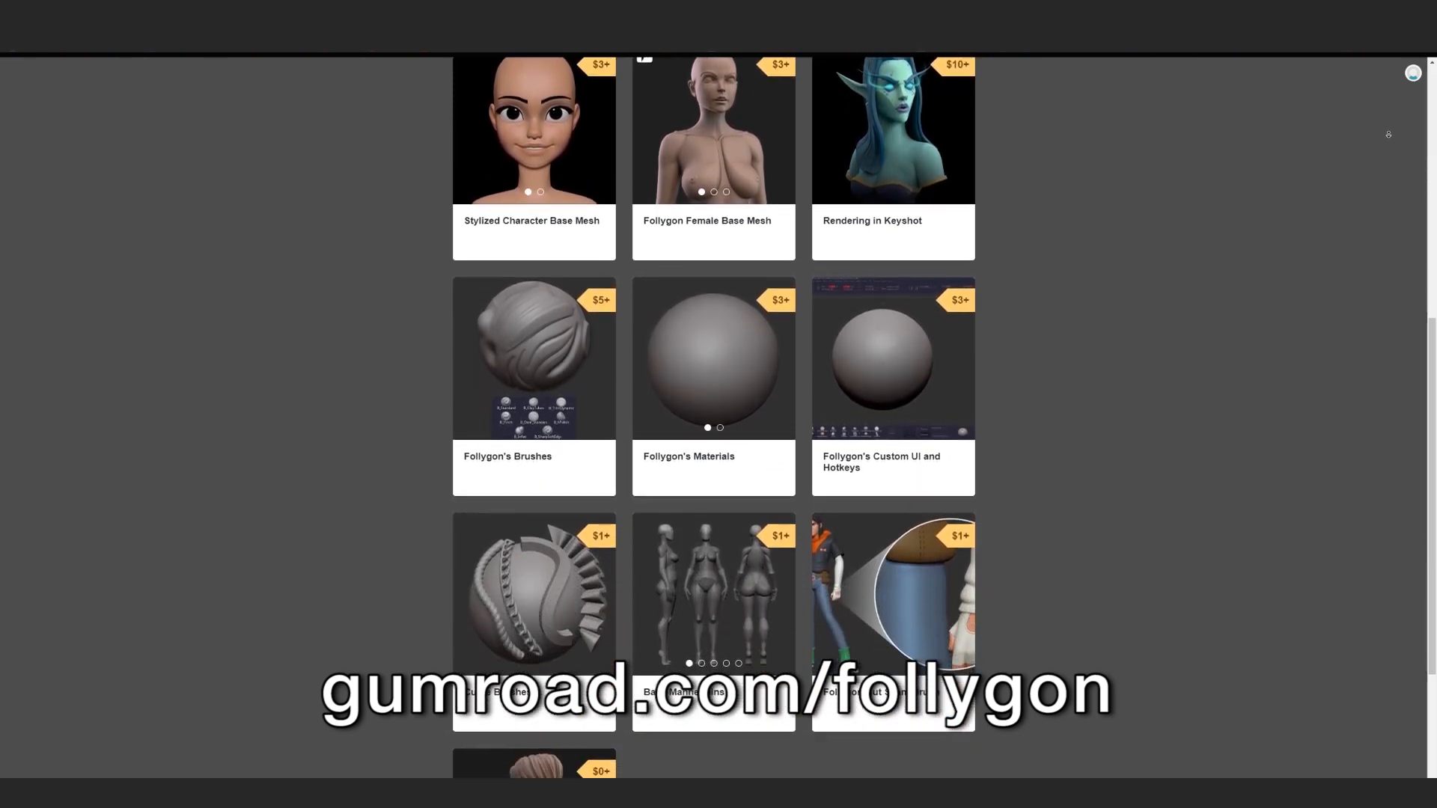